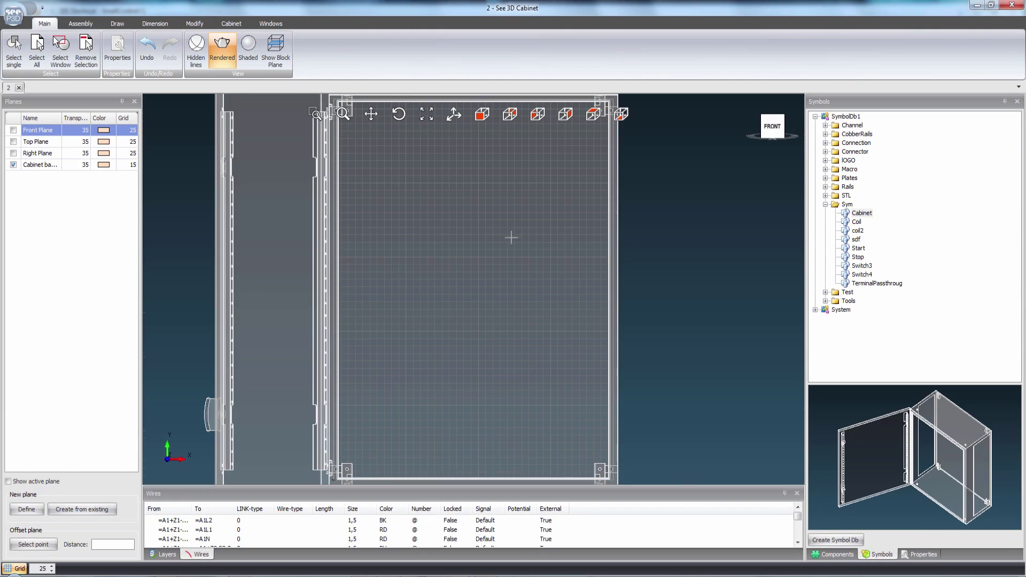
Place Channel duct symbols on the backplate and bring up the rail drawing tools
left_click(826, 125)
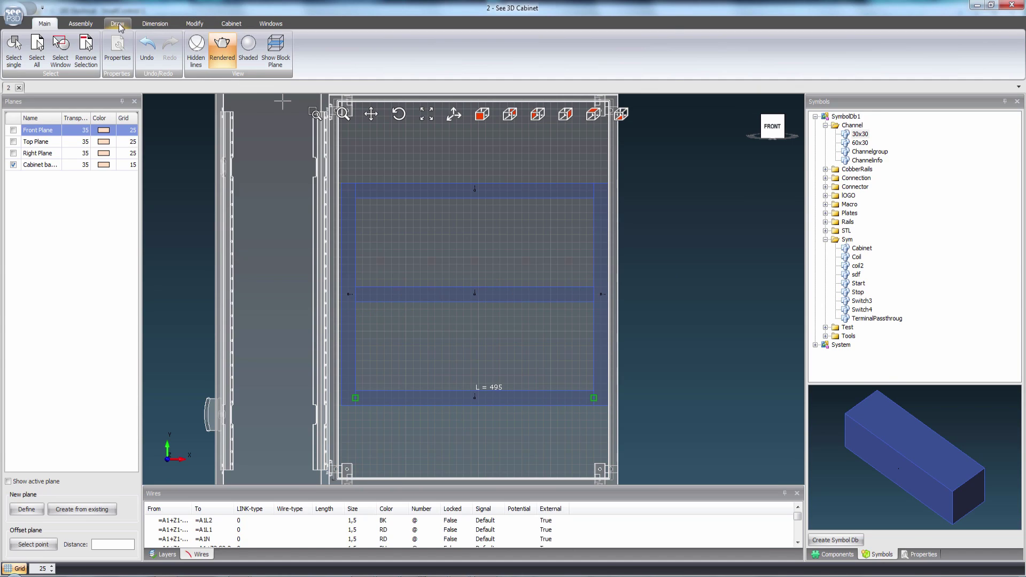
left_click(251, 26)
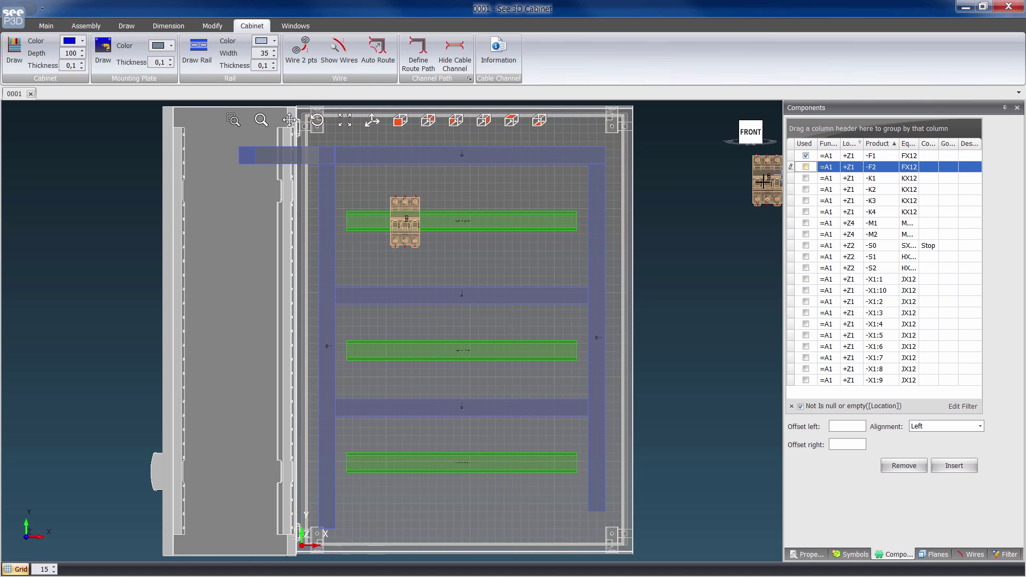
Mount -F2 beside -F1 and contactors -K1 to -K4 on the middle rail
left_click(805, 167)
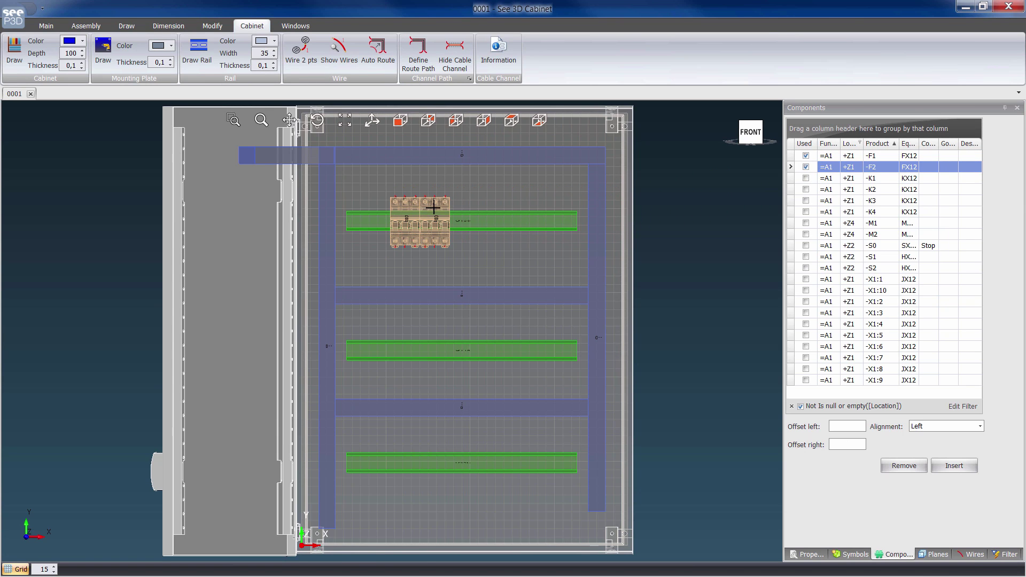
left_click(462, 349)
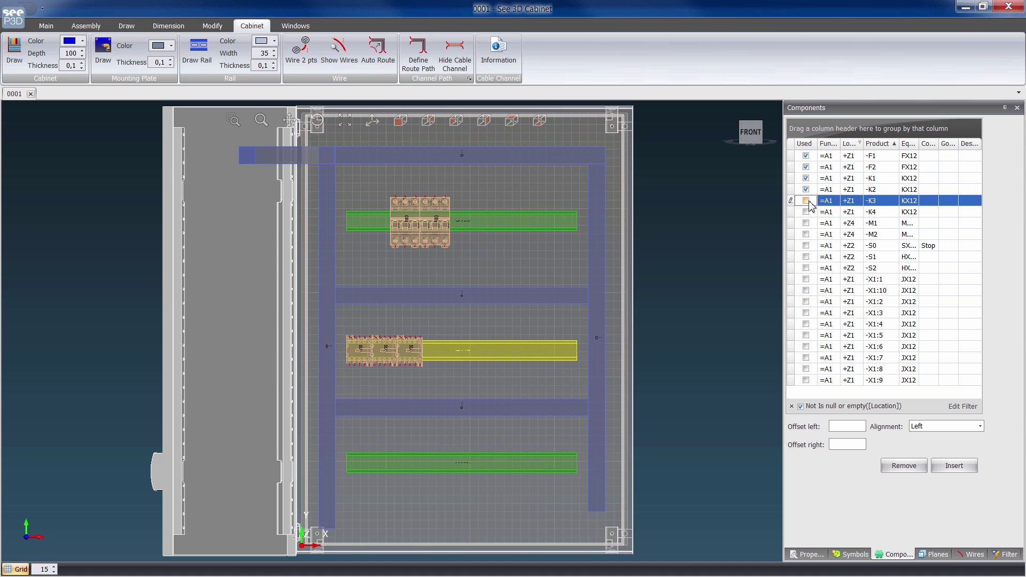
left_click(879, 211)
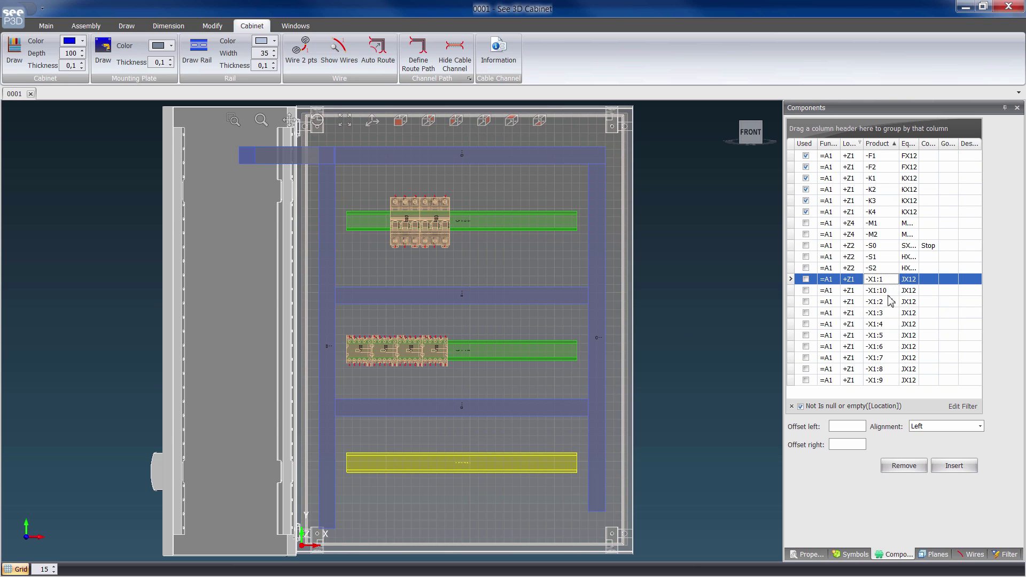
Insert terminals -X1:1 to -X1:9 together on the bottom rail
left_click(953, 465)
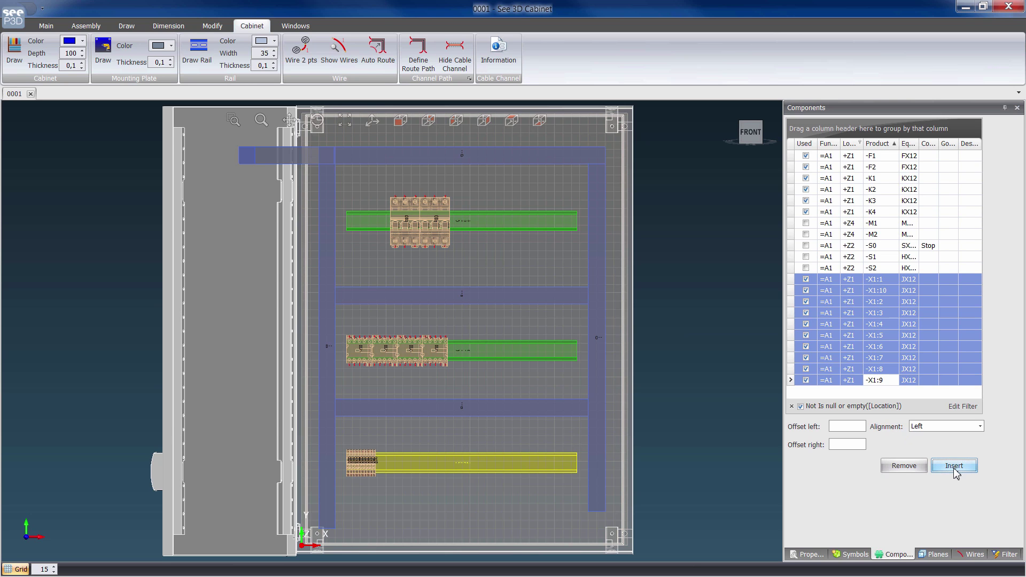
left_click(953, 465)
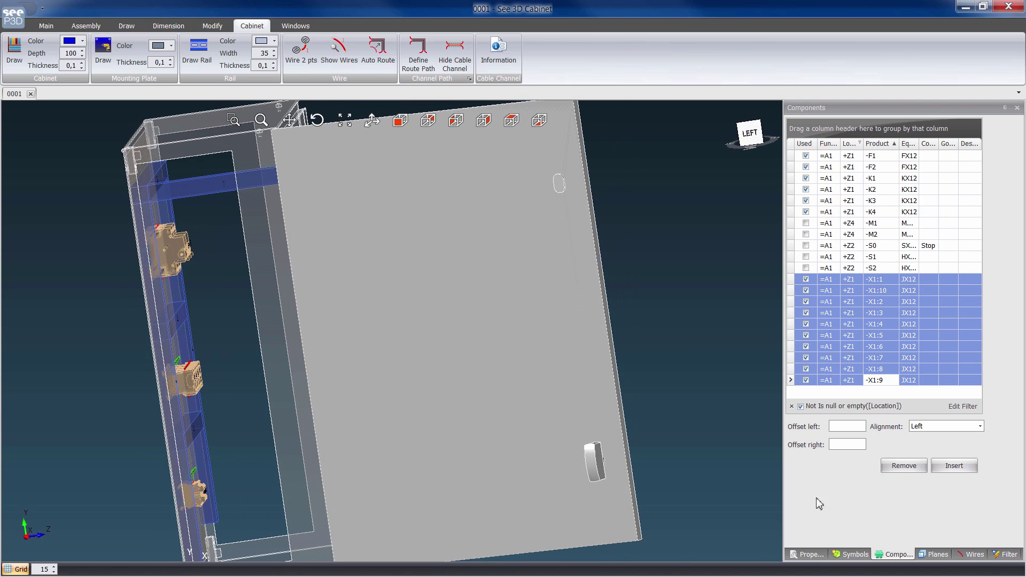
Activate the Door Front Mounting plane and place the -S0 stop button on the door
left_click(936, 554)
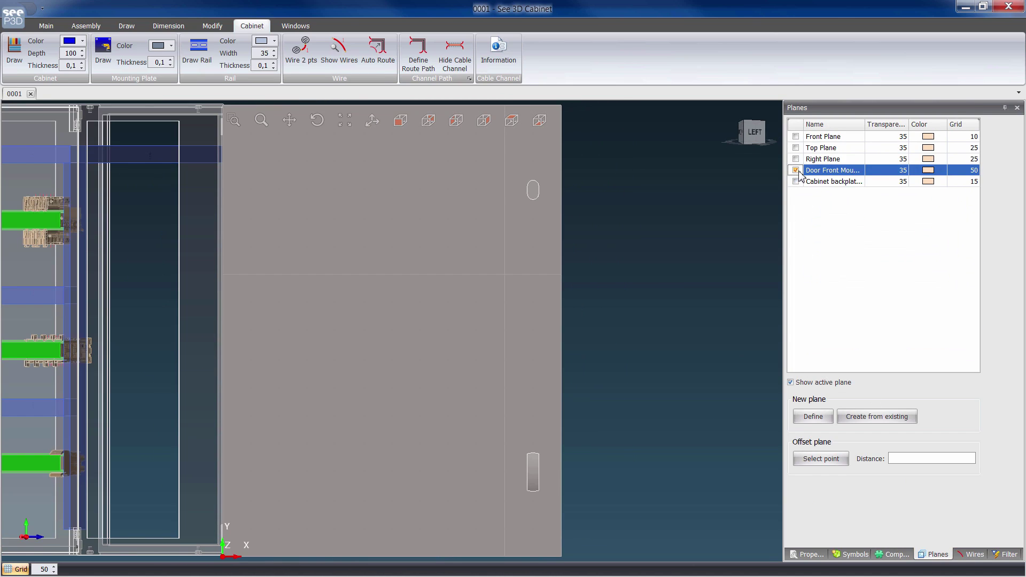
left_click(896, 554)
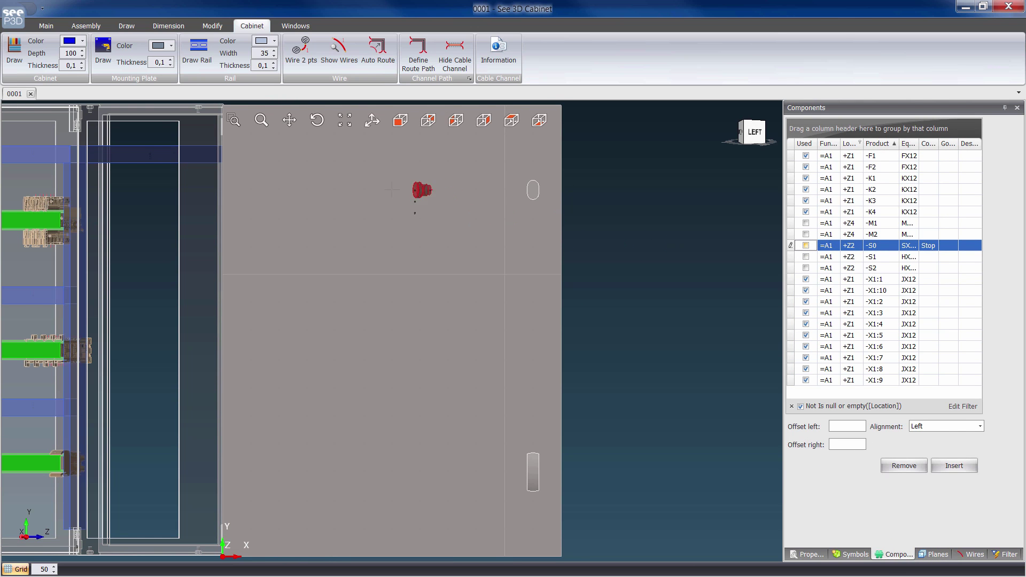
left_click(876, 256)
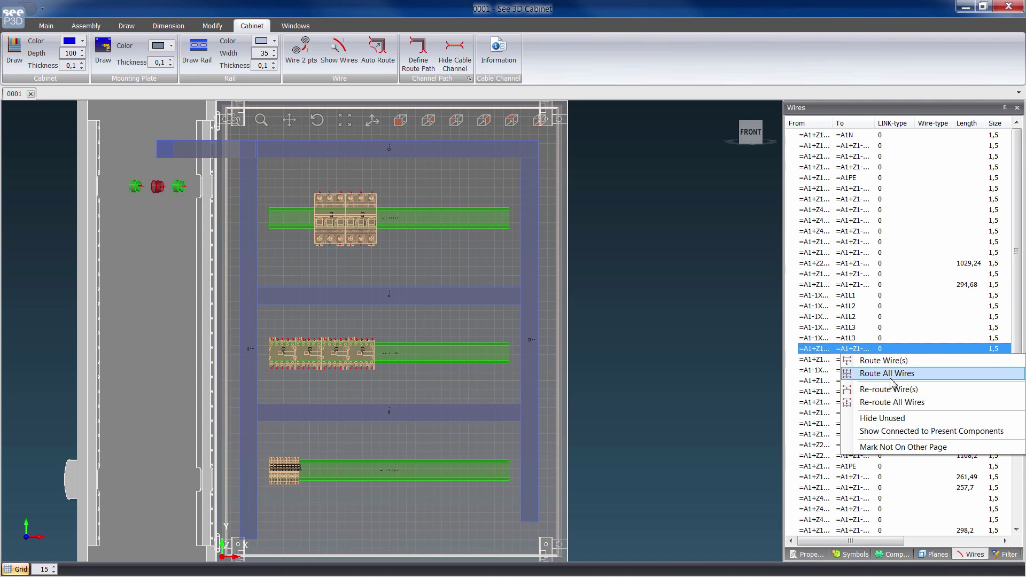
Route all wires and inspect the middle duct's fill via Cable Channel Information
left_click(886, 373)
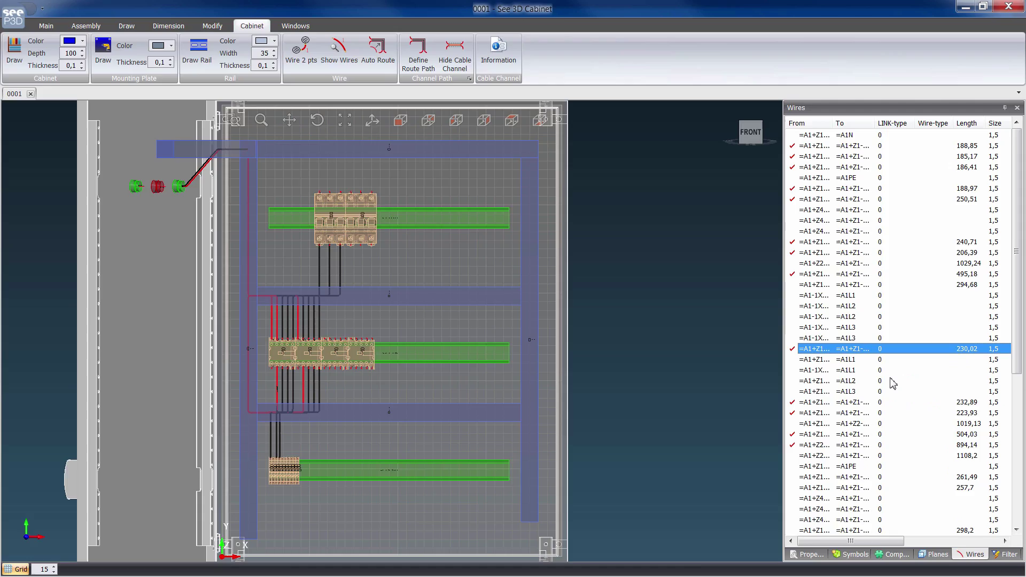
left_click(498, 50)
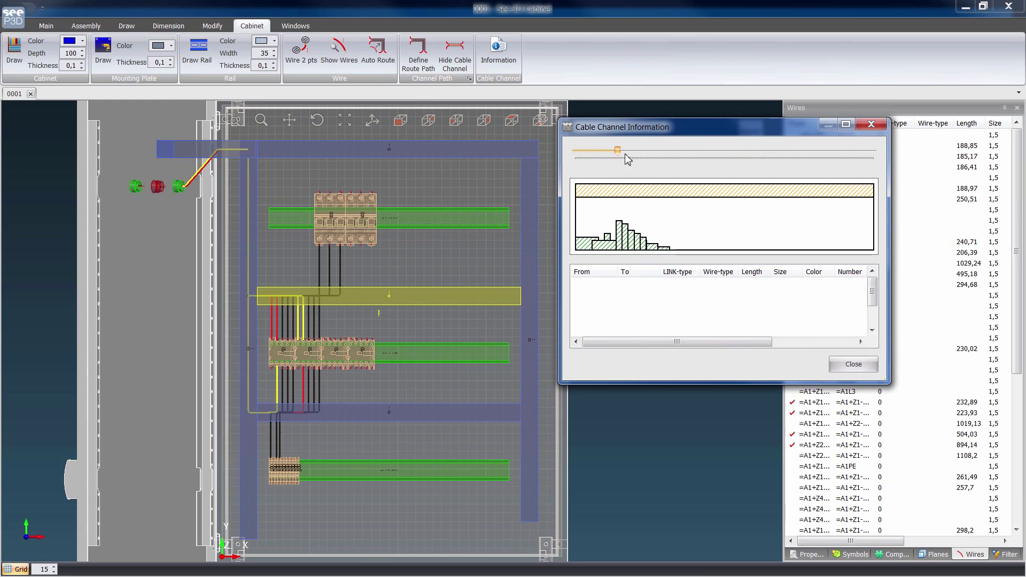
left_click_drag(616, 151, 584, 150)
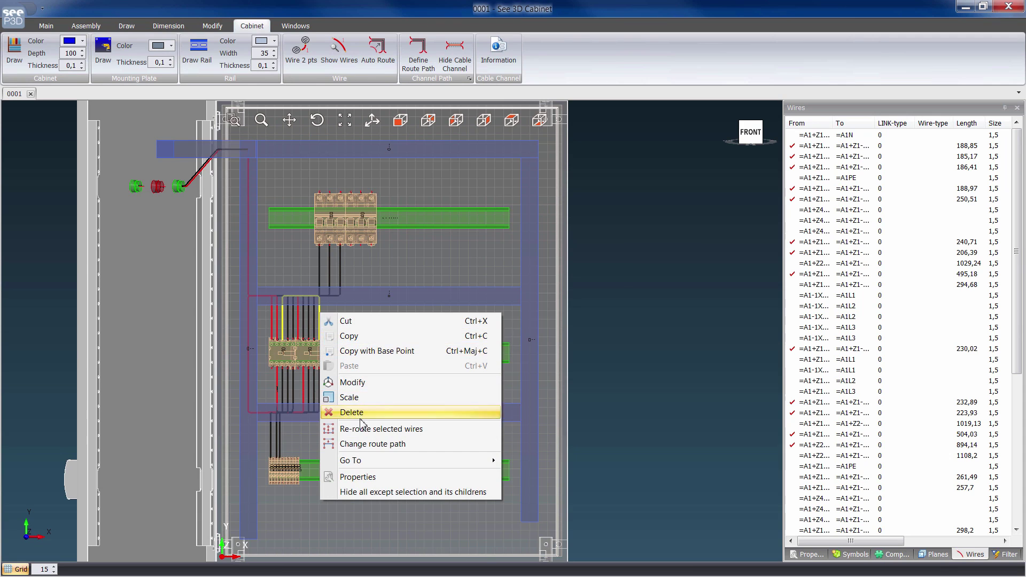
Review alternative route paths for the wires and choose Path 1, the shortest
left_click(372, 443)
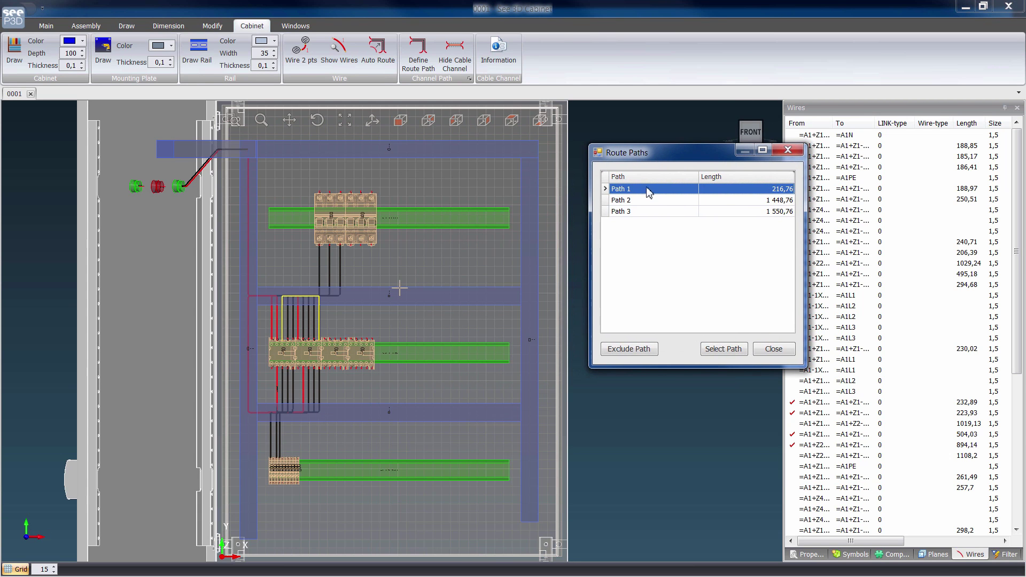
left_click(620, 199)
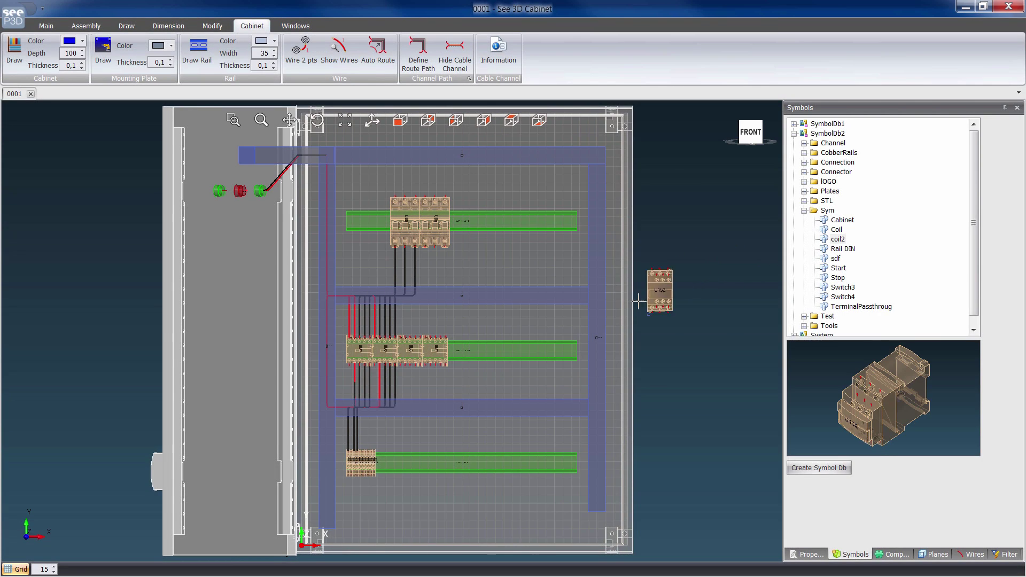
Drag a contactor from SymbolDb2 onto the middle rail and another onto the top rail
left_click_drag(657, 290, 497, 343)
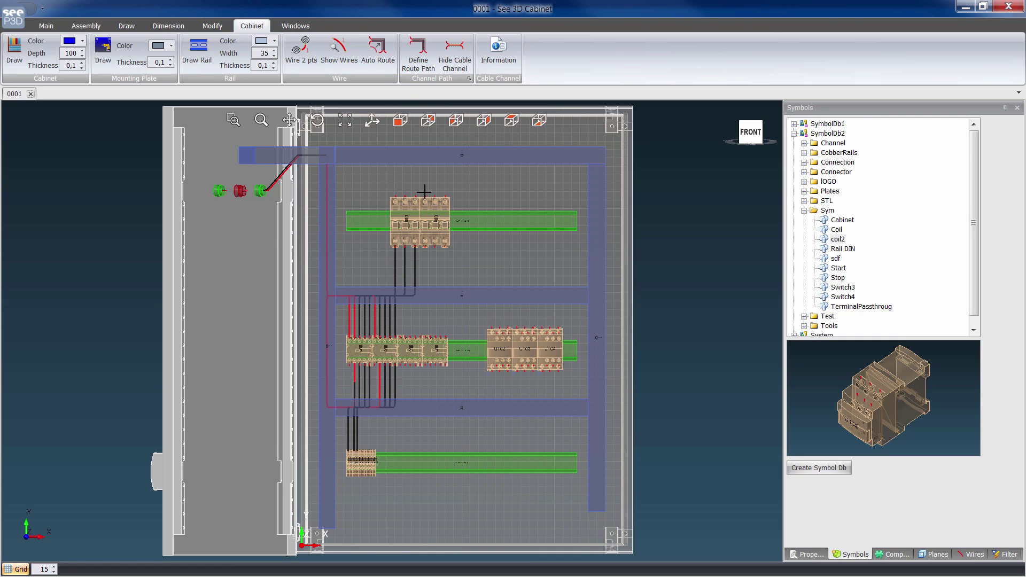
left_click(168, 26)
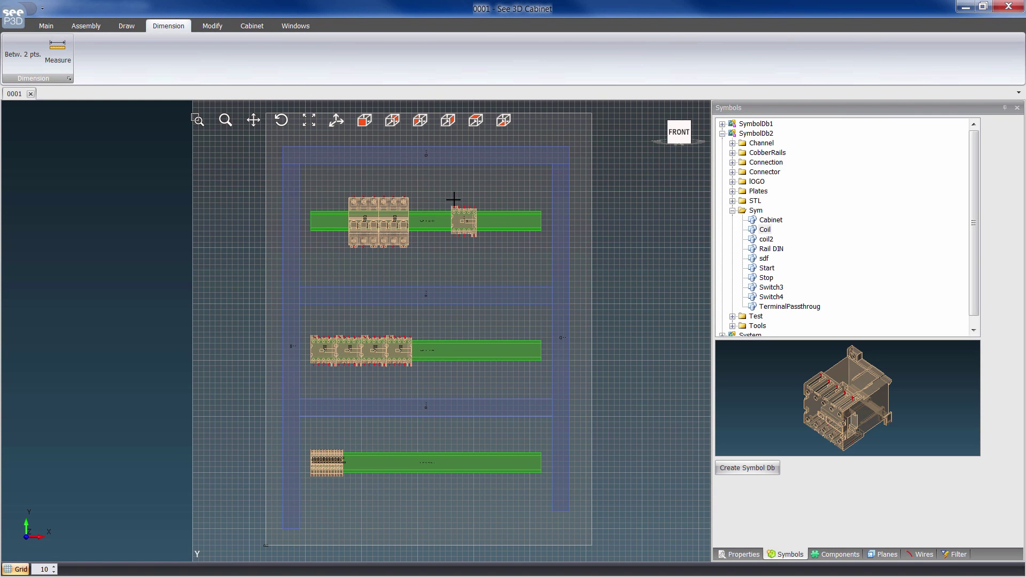
Go from the new contactor to Circuit Diagram IEC and select -U100 in the Pick List
left_click_drag(465, 216, 530, 200)
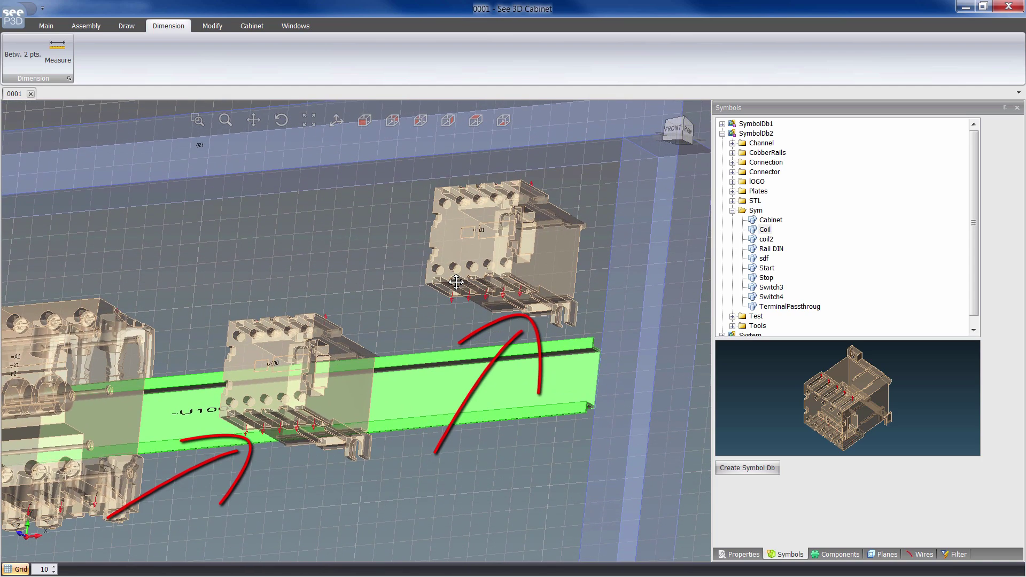
right_click(456, 282)
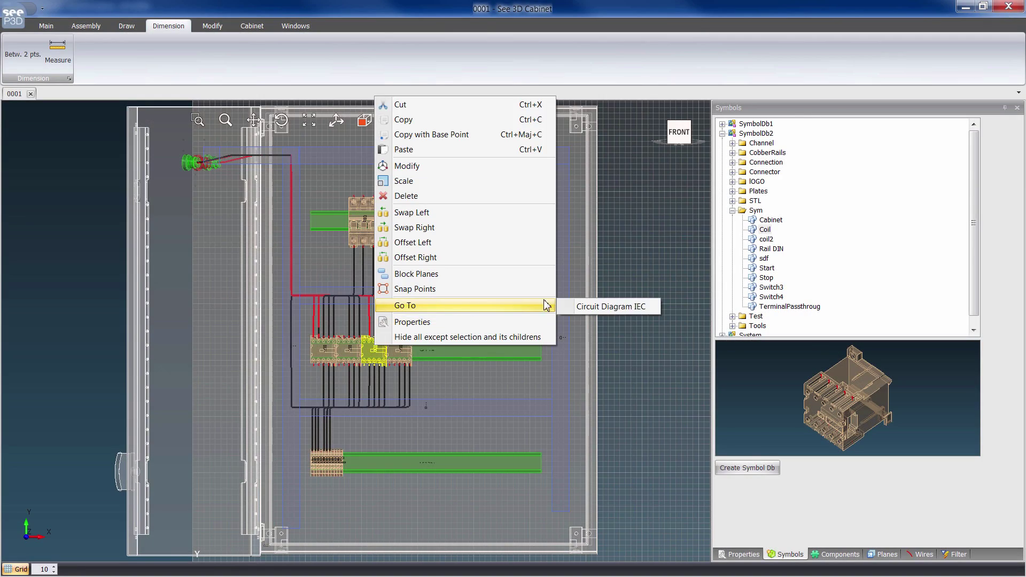
left_click(611, 306)
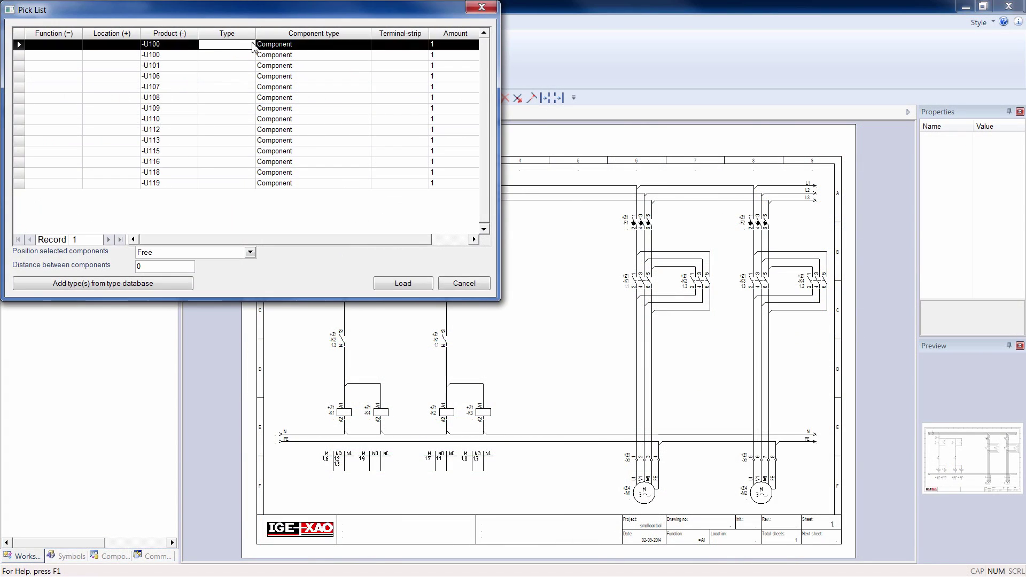
left_click(403, 283)
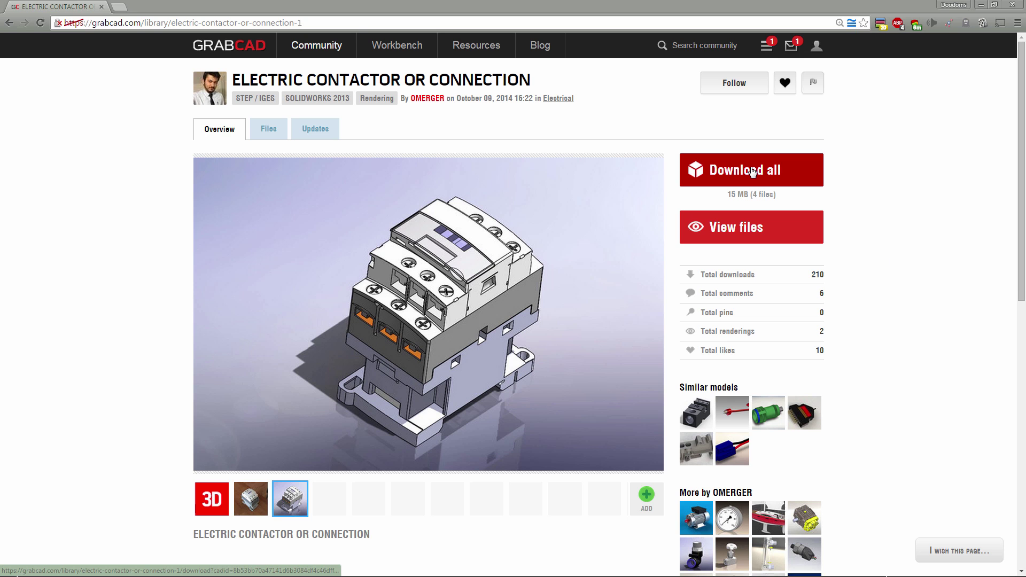
Download all files of the Electric Contactor model from its GrabCAD page
left_click(751, 170)
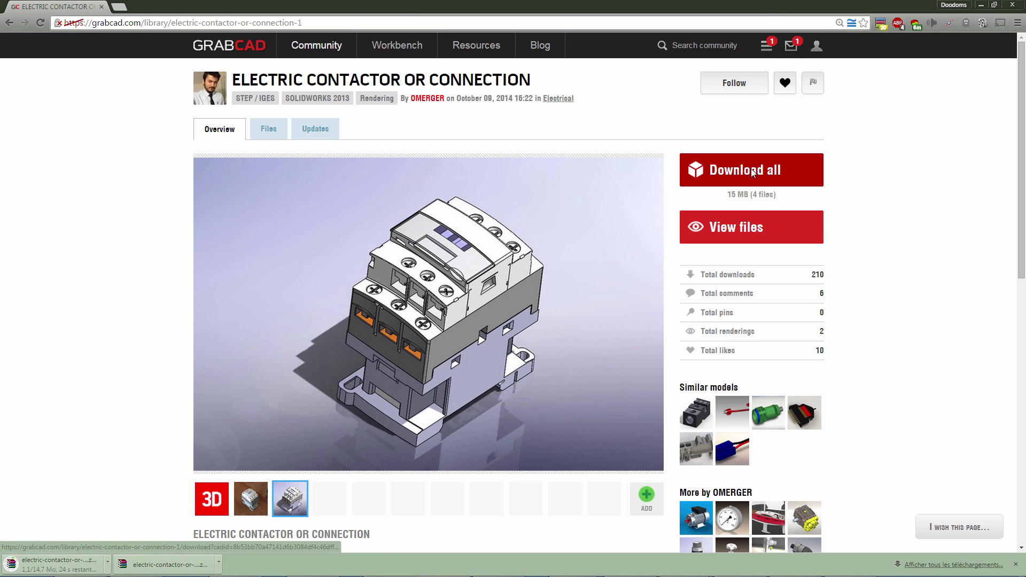